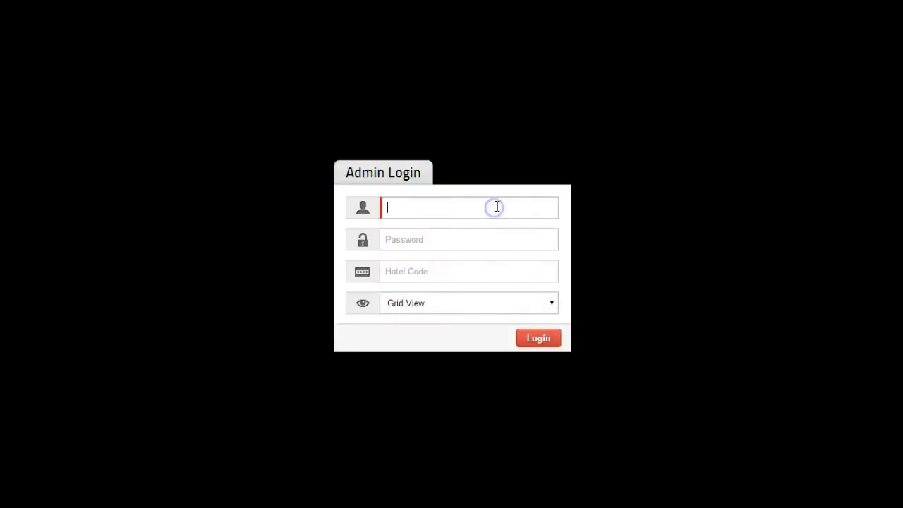
Step: Log in as 'admin' with hotel code 78 to reach the Hotel eZee admin dashboard
text(admin)
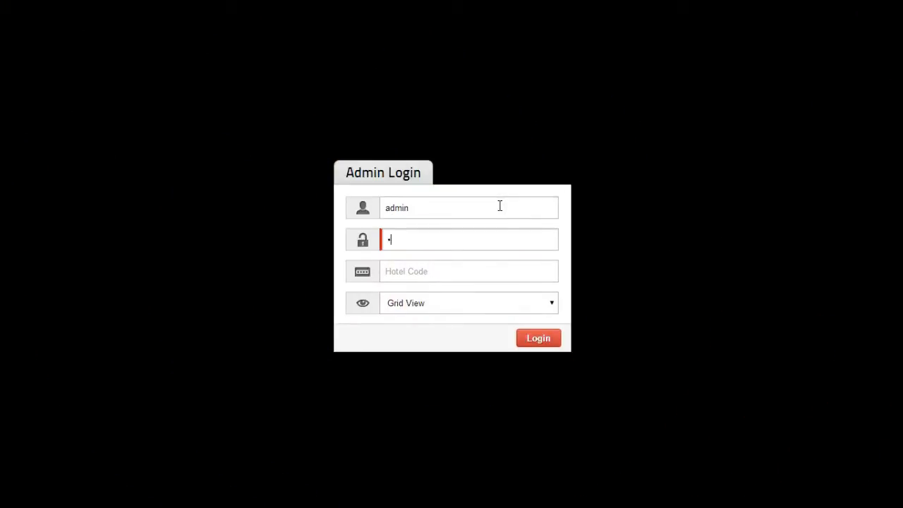
text(788)
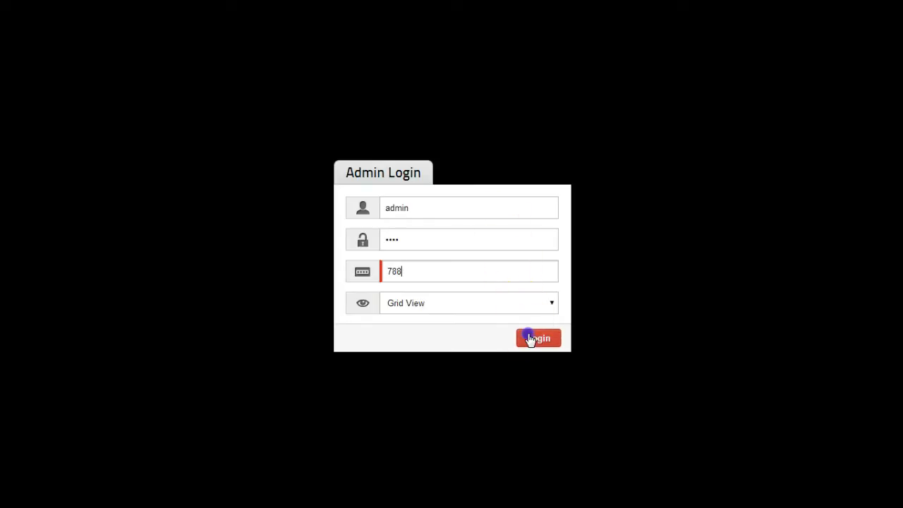
click(539, 339)
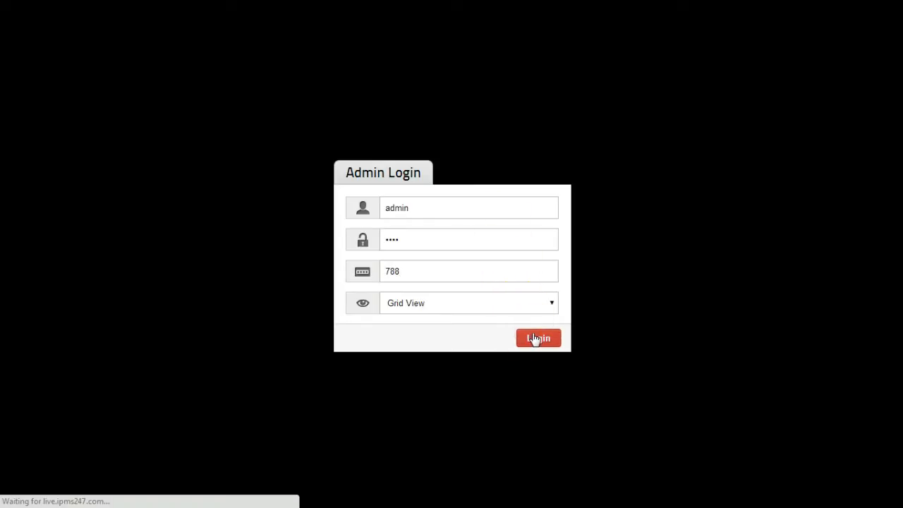
click(539, 339)
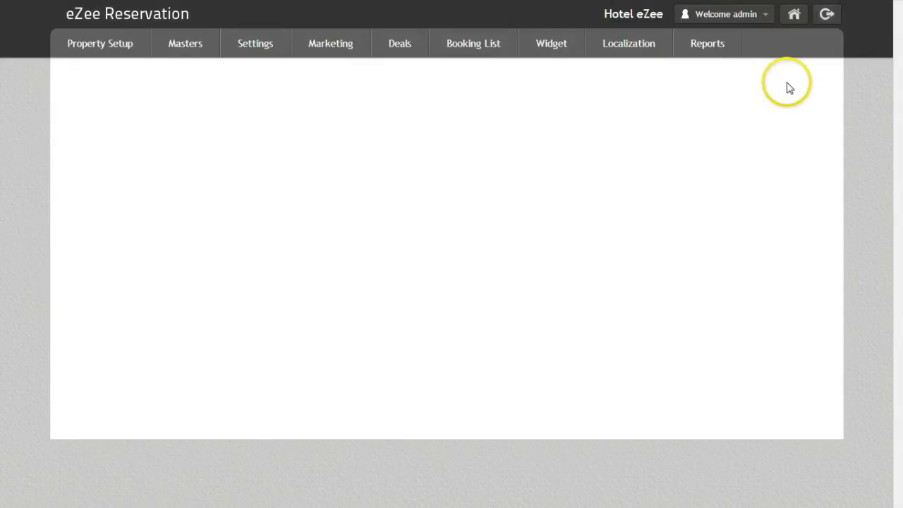
Step: Go to Rate Spider under the Distribution menu
click(785, 42)
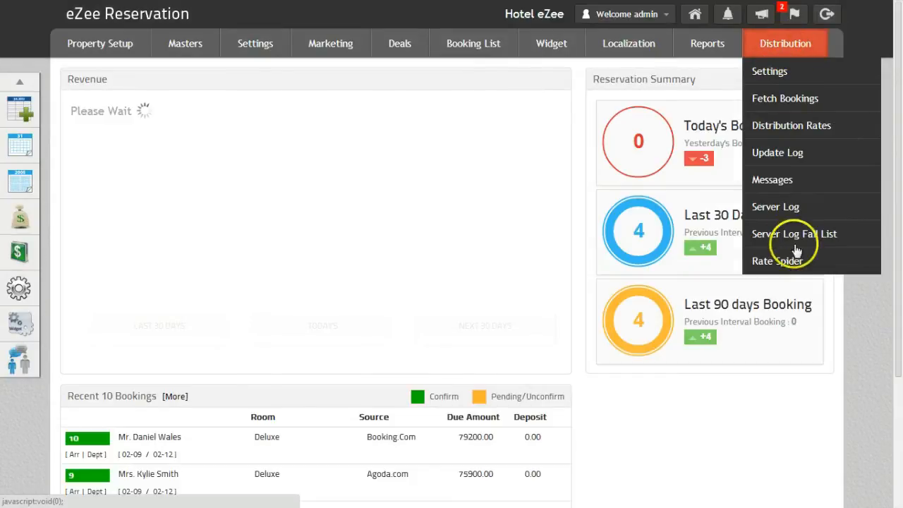
click(772, 261)
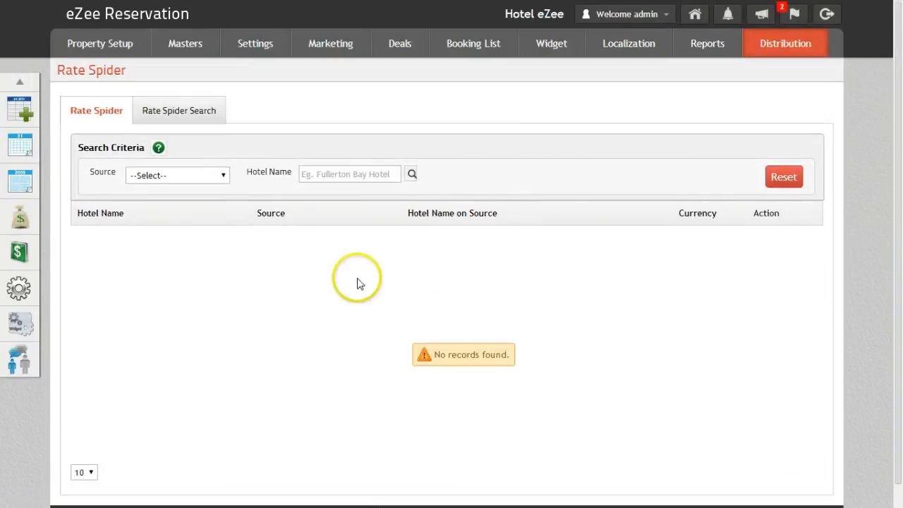
mouse_move(85, 138)
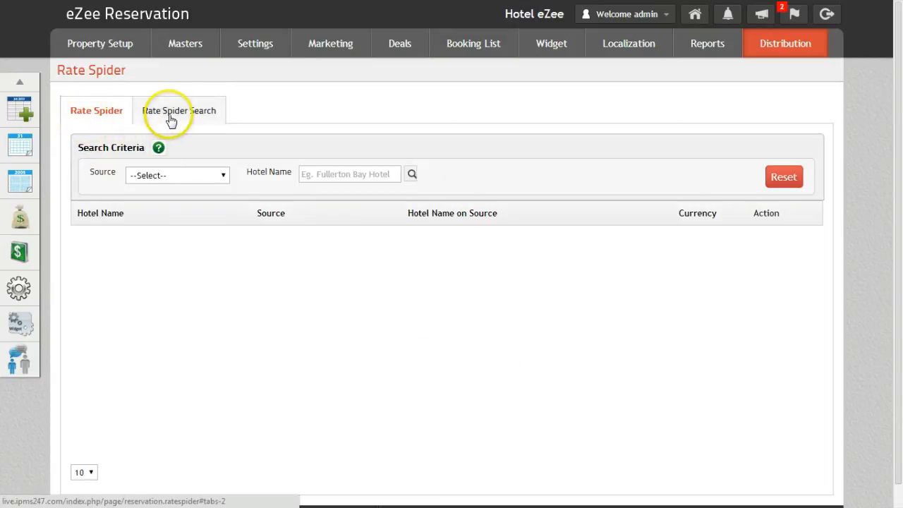
click(169, 110)
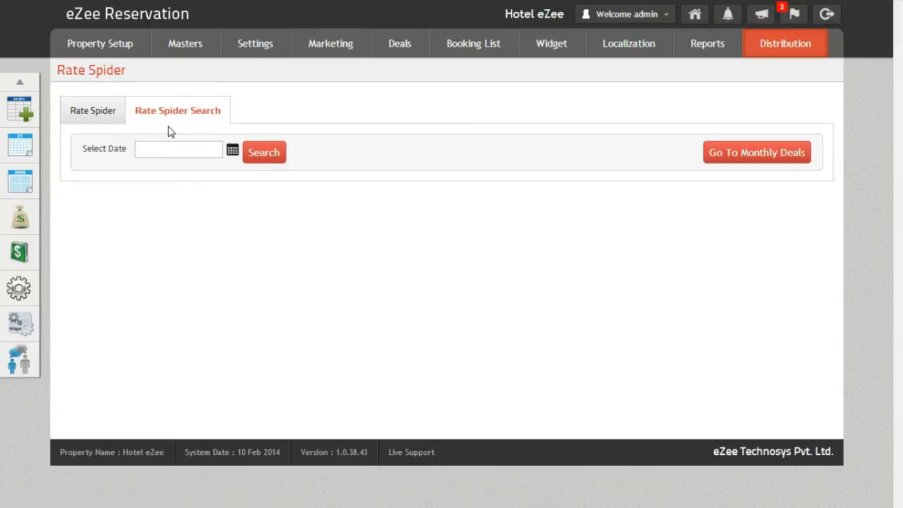
click(91, 110)
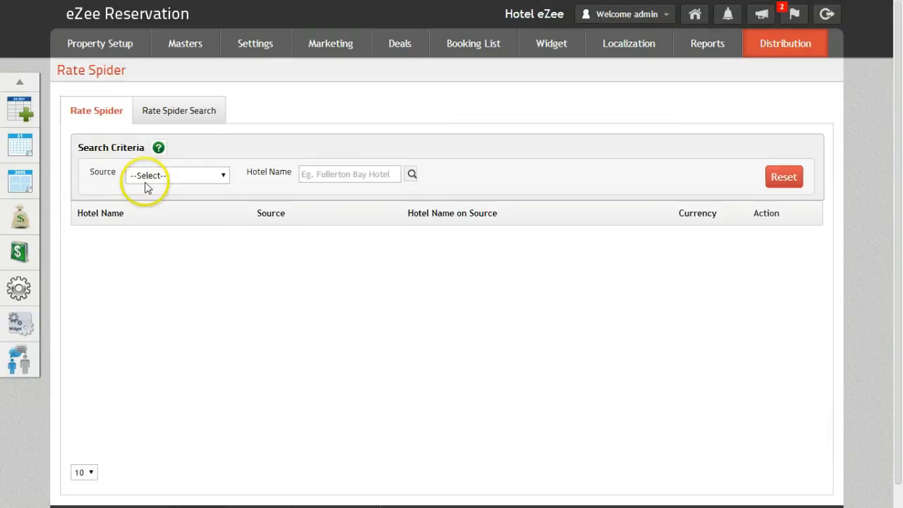
Step: Look up 'Americana Inn' on Booking.com as the competitor source
click(175, 175)
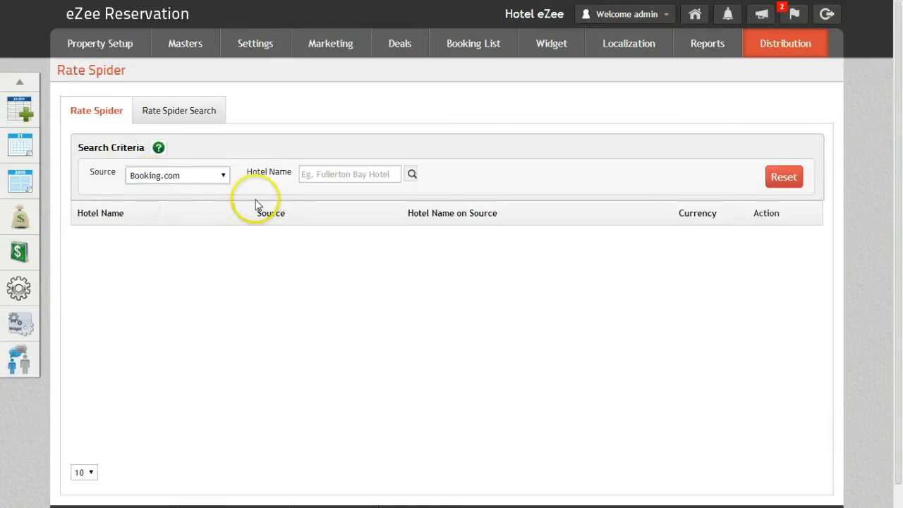
click(350, 173)
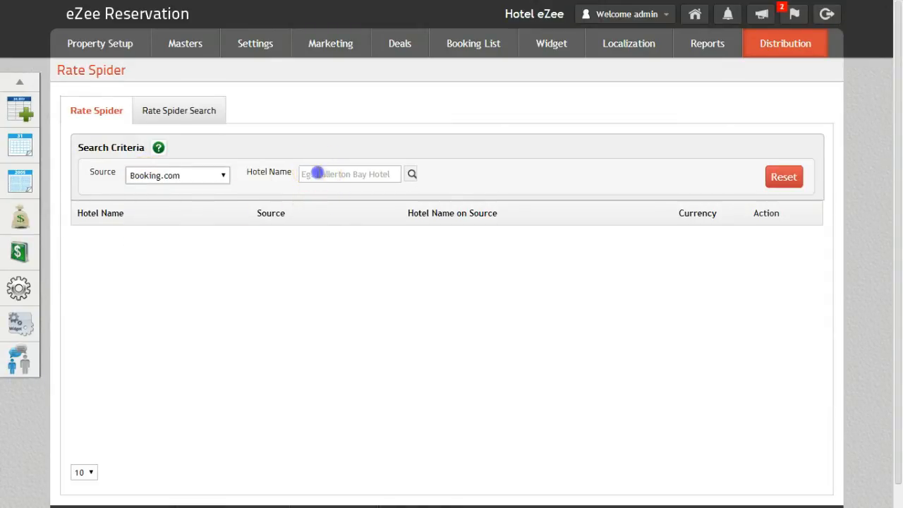
text(Americana Inn)
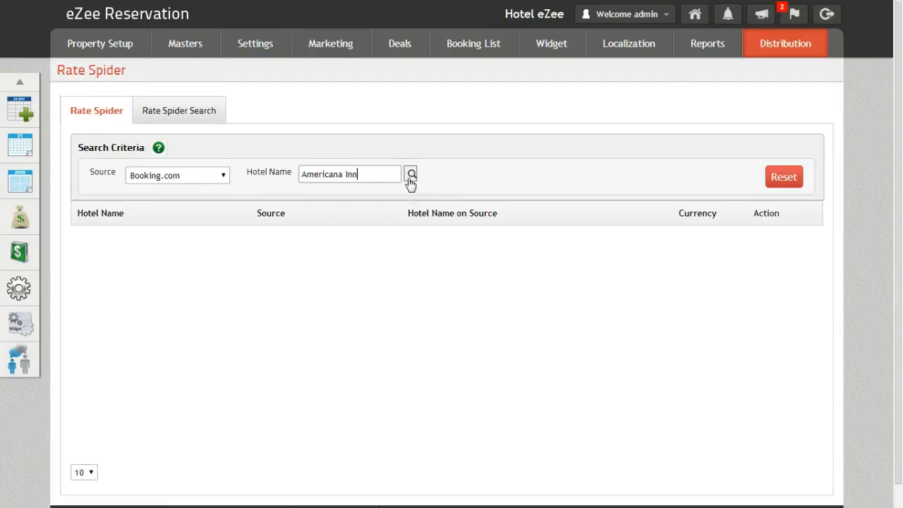
click(411, 175)
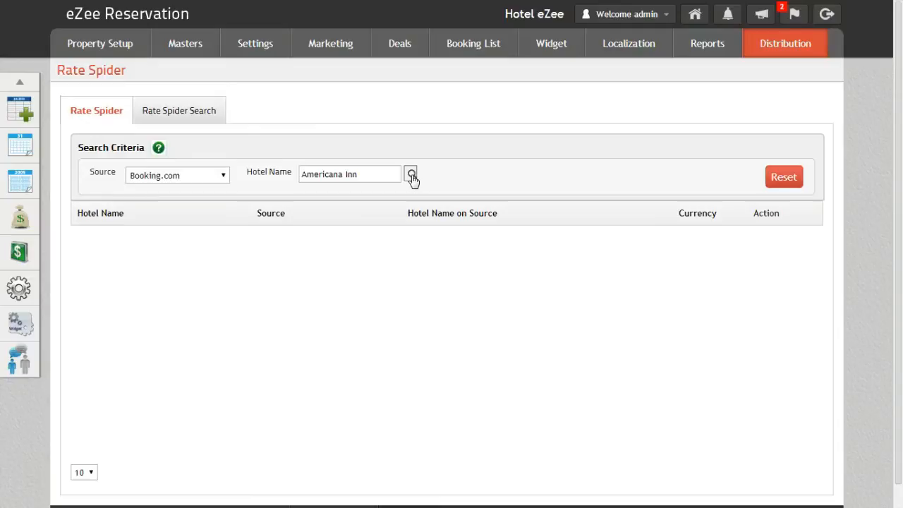
click(412, 175)
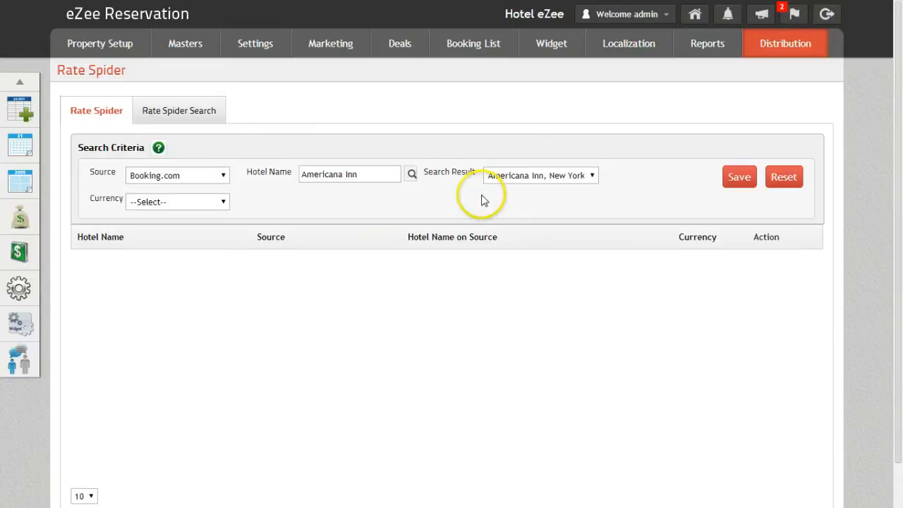
Step: Save Americana Inn, New York as a tracked competitor with rates in USD
click(217, 200)
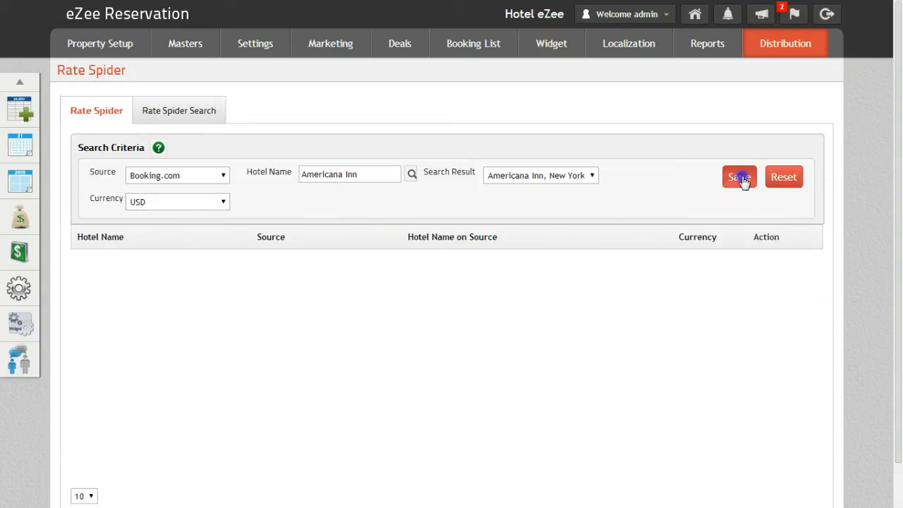
click(740, 176)
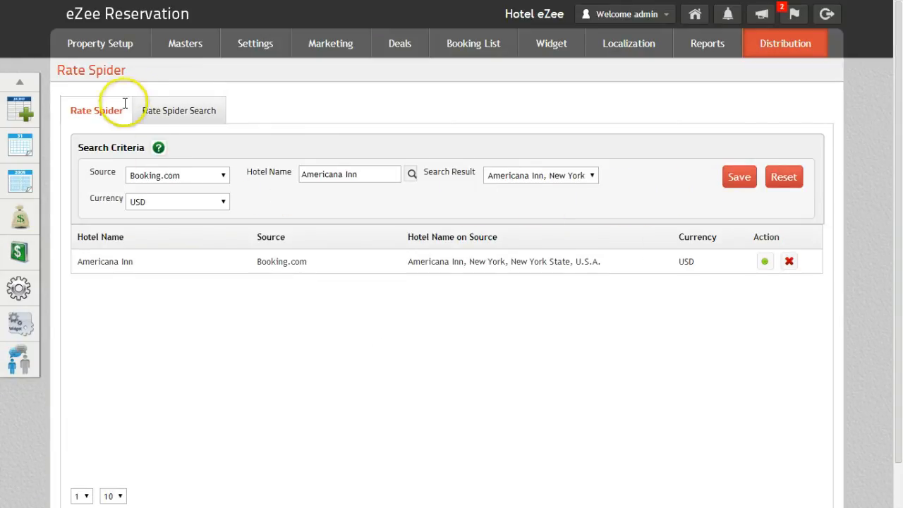
Step: Search Americana Inn's low/high rates for the week starting 14 February 2014
click(178, 110)
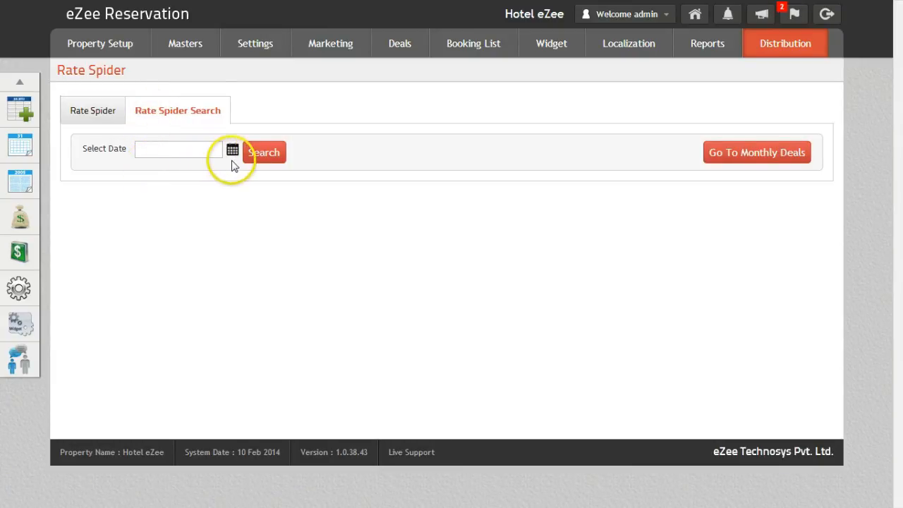
click(232, 150)
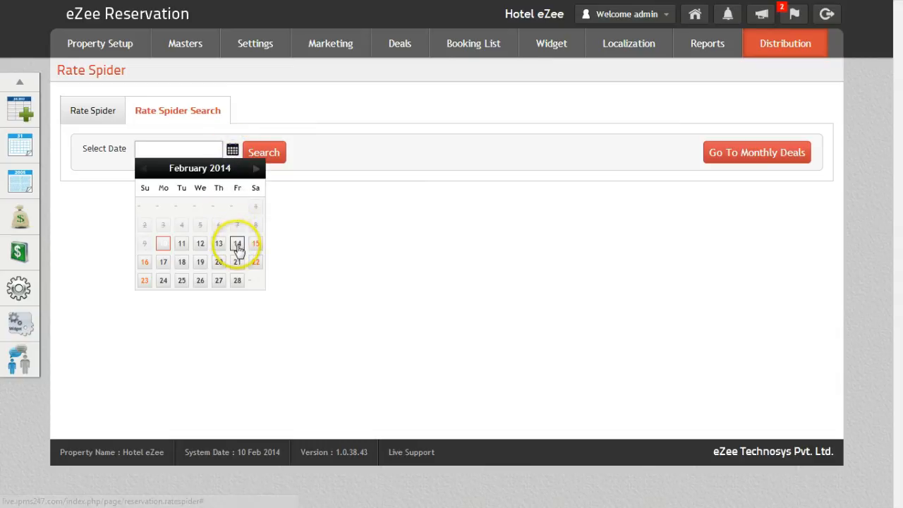
click(237, 243)
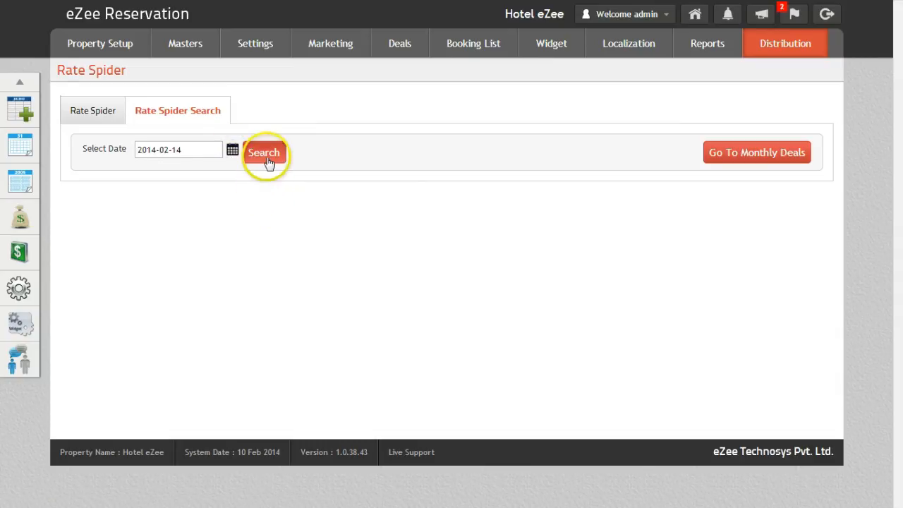
click(265, 153)
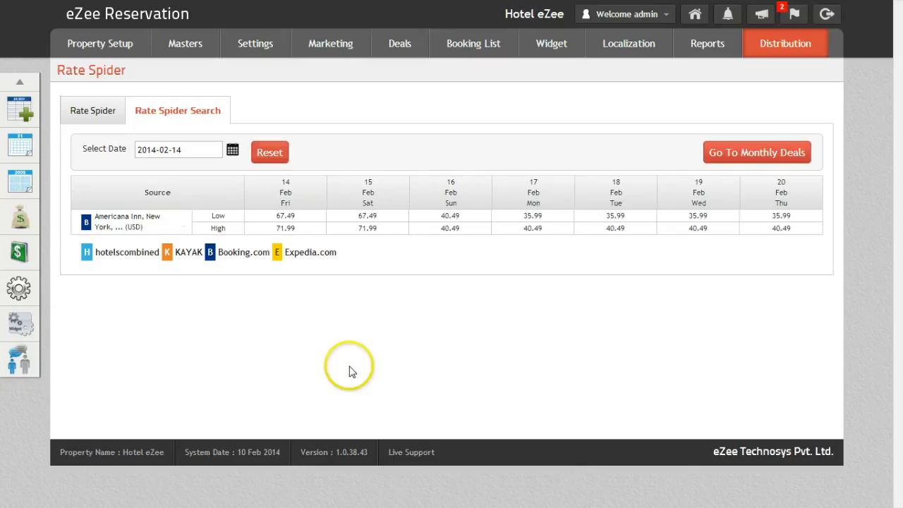
mouse_move(322, 231)
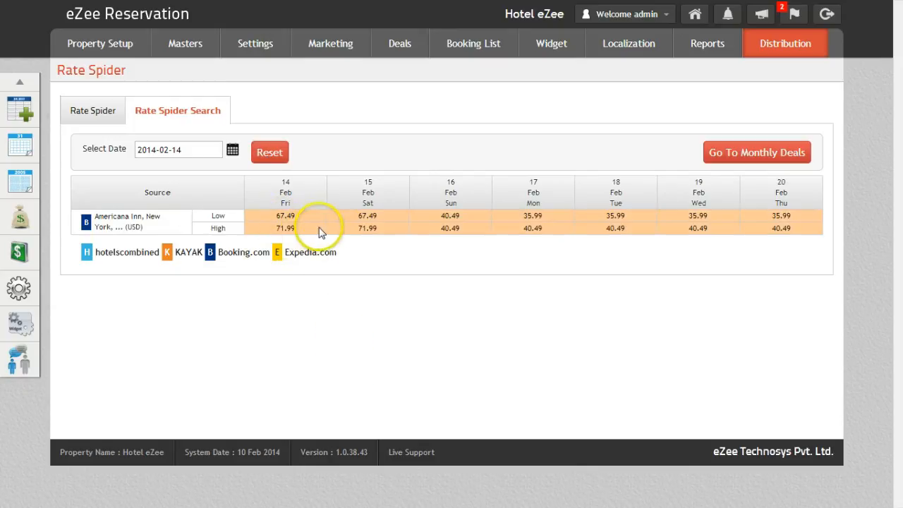
mouse_move(659, 223)
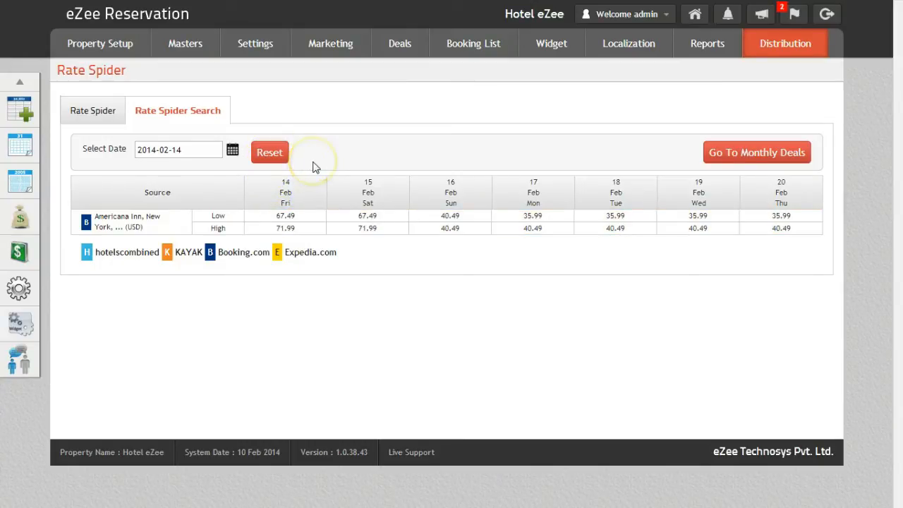
mouse_move(316, 166)
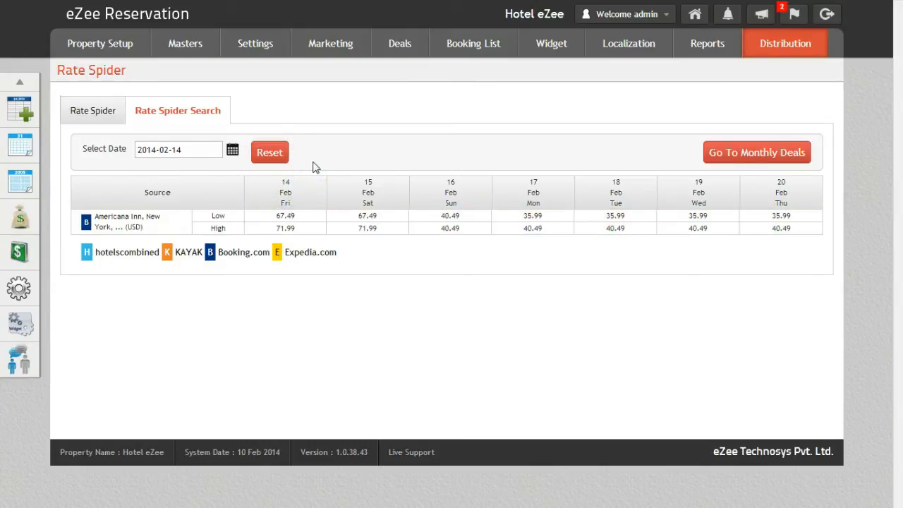